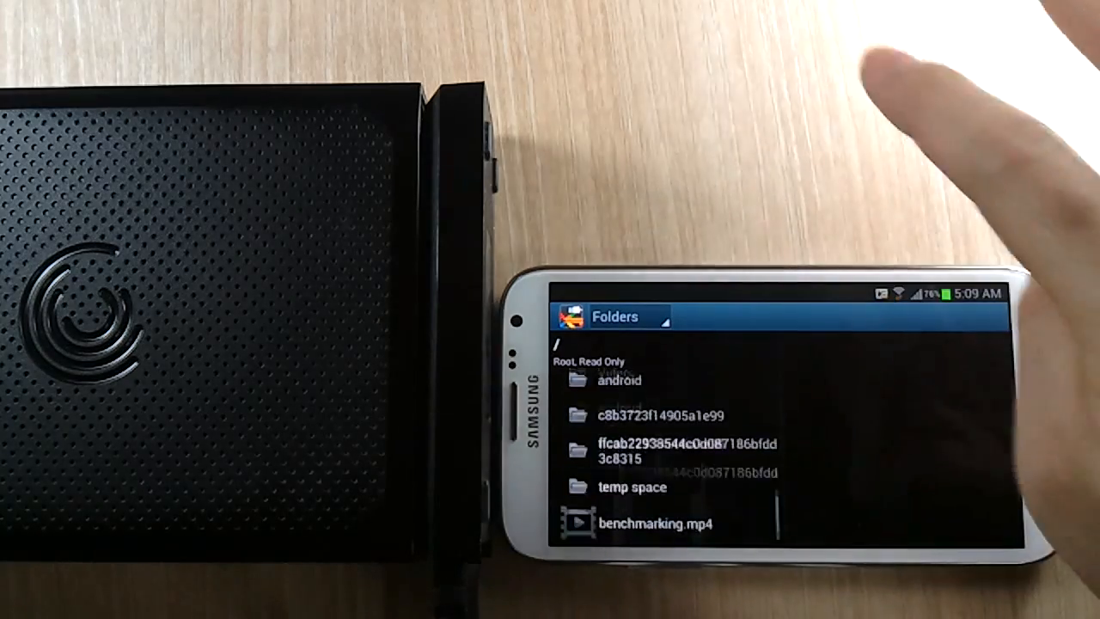
Step: Select benchmarking.mp4 in the drive's root Folders list to show its preview with play, save and share
left_click(655, 523)
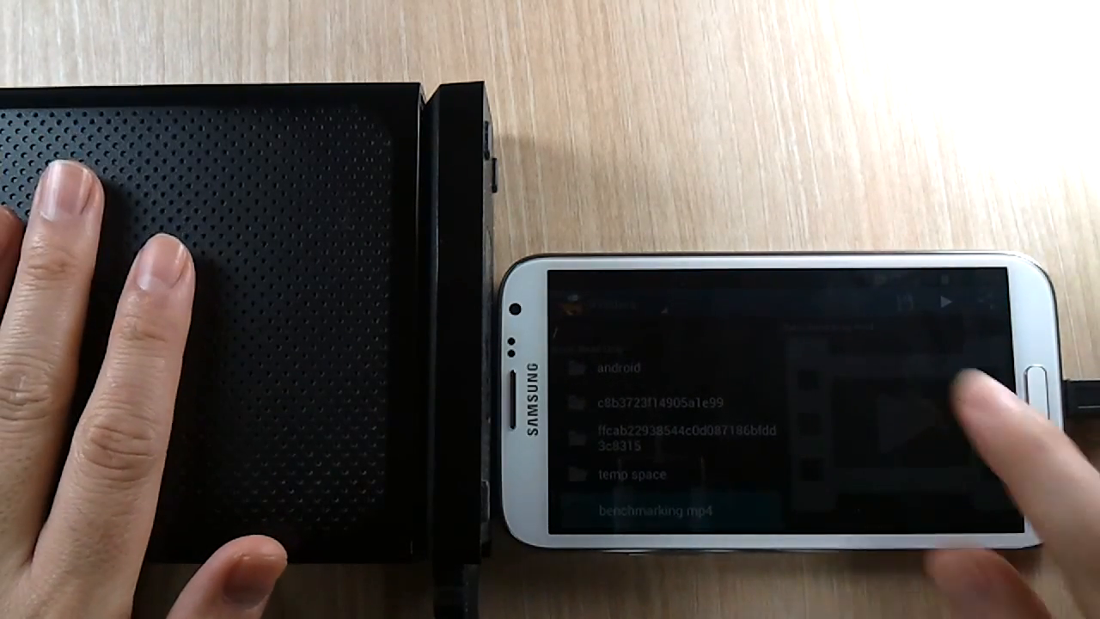
left_click(662, 509)
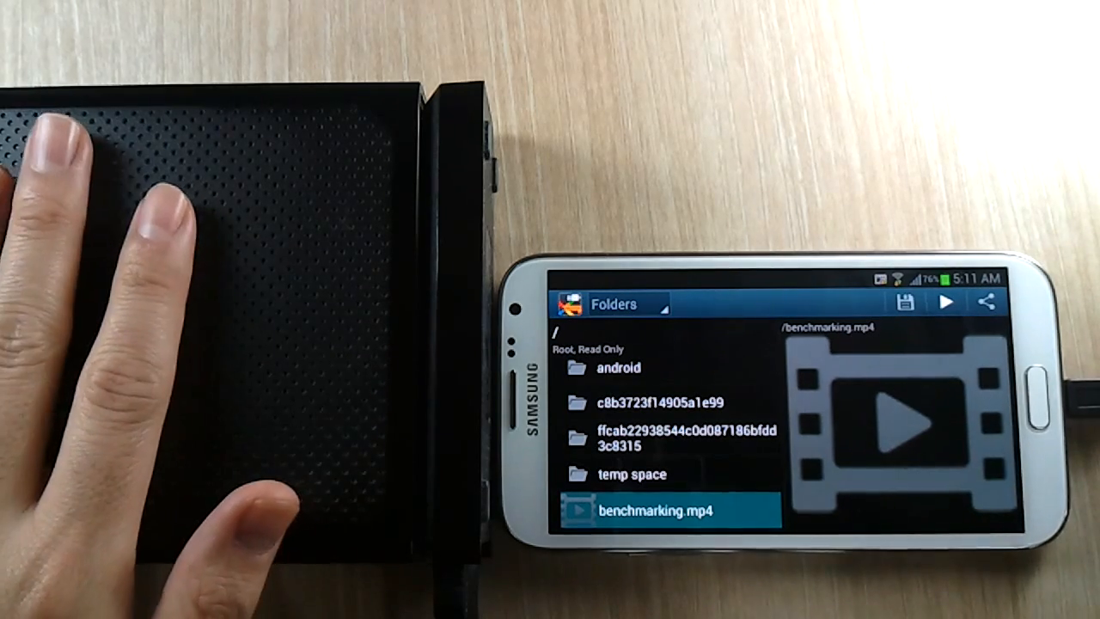